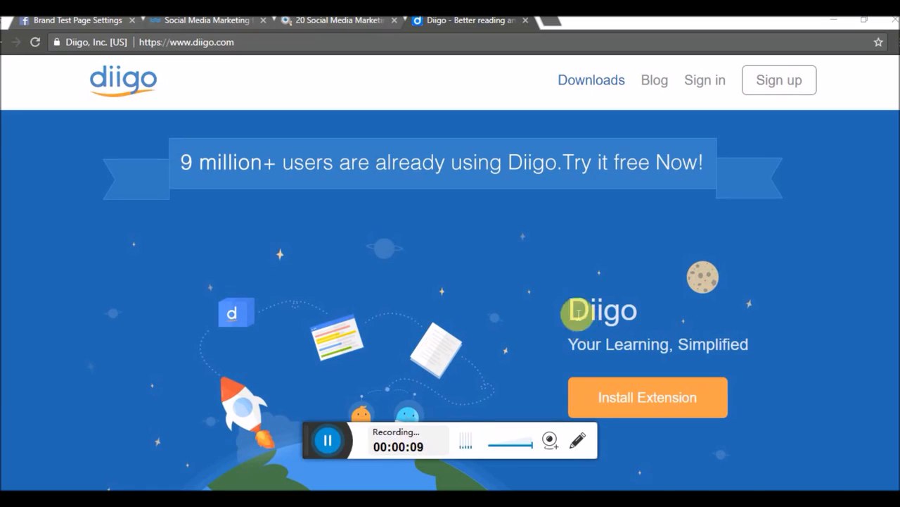
mouse_move(707, 84)
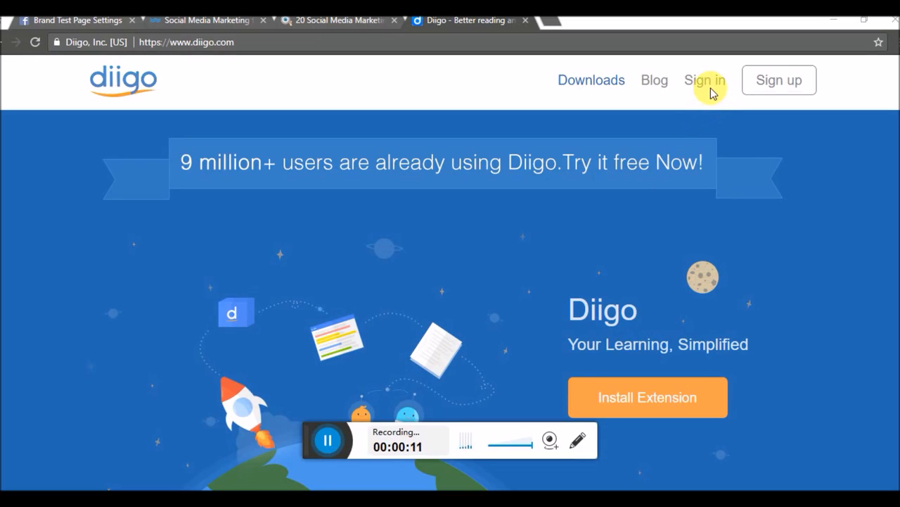
- Sign in to Diigo through the Google option and chosen account to reach My Library
left_click(705, 79)
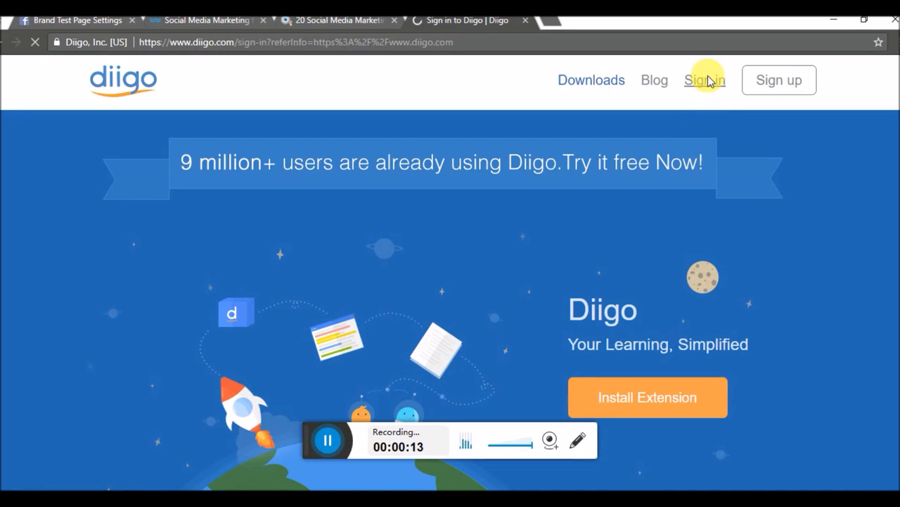
left_click(706, 80)
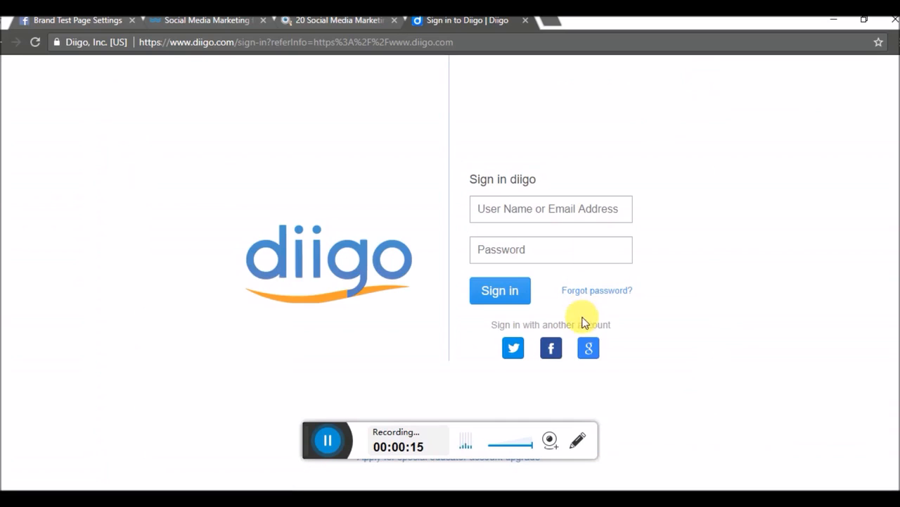
left_click(588, 347)
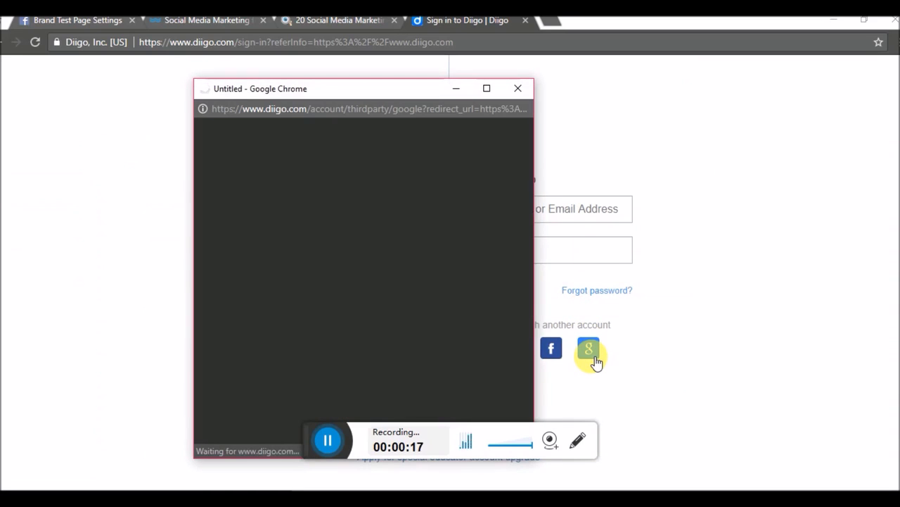
left_click(588, 349)
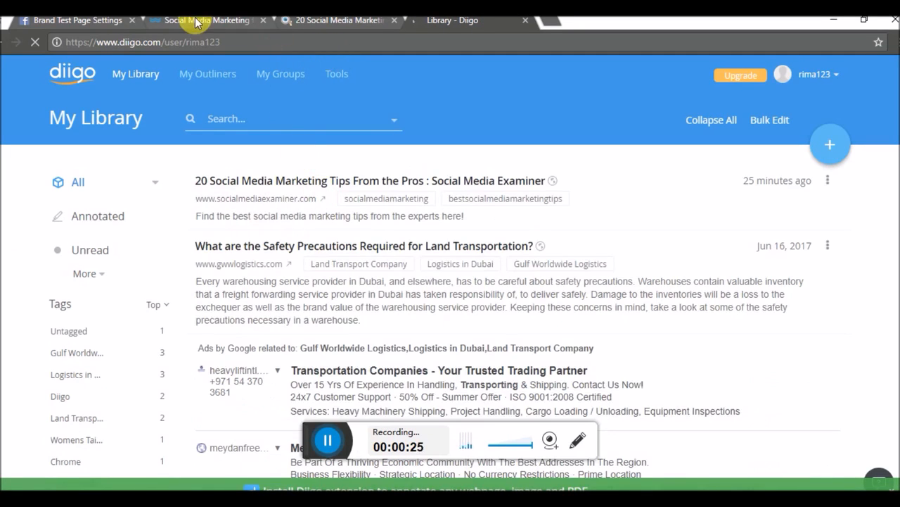
- Glance at the WordStream social media marketing page, then expand the library's add-item options
left_click(204, 20)
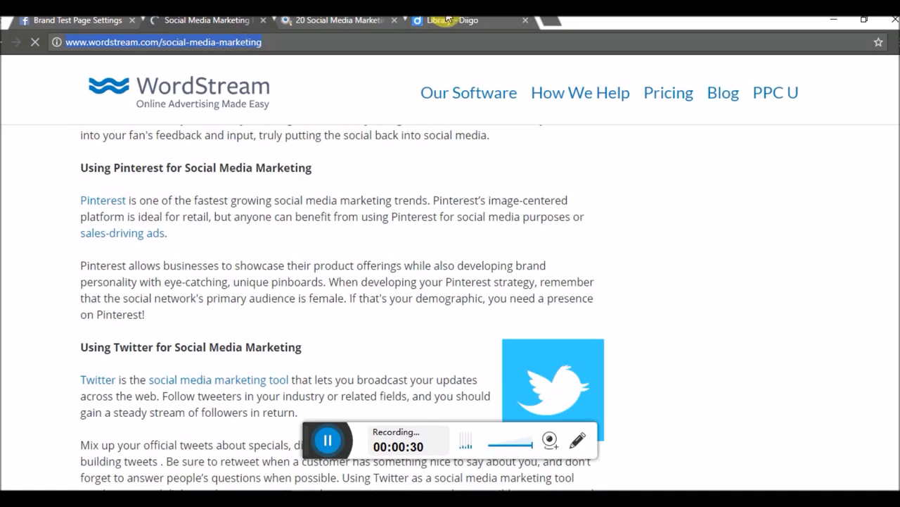
left_click(452, 19)
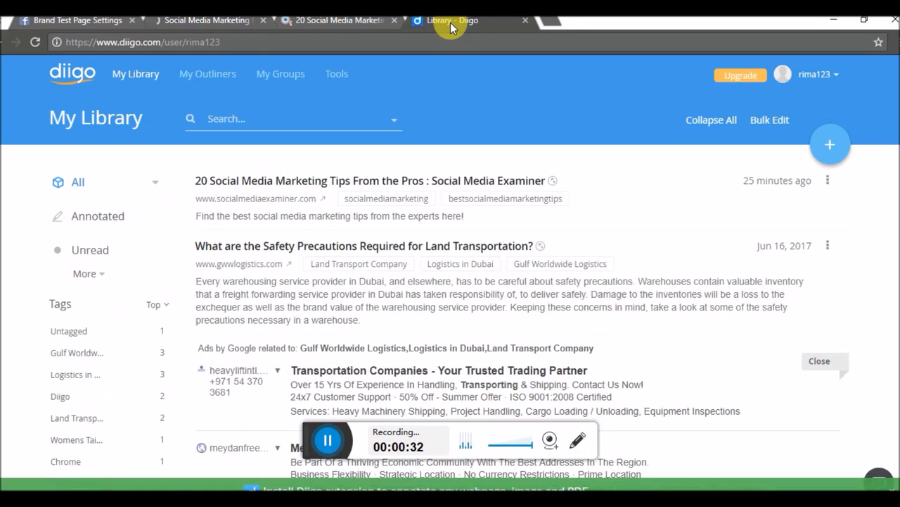
left_click(830, 144)
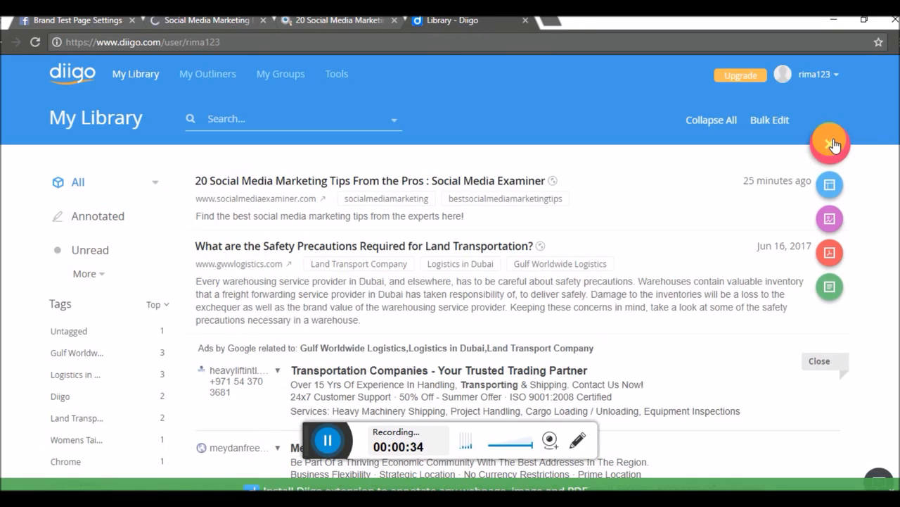
left_click(831, 144)
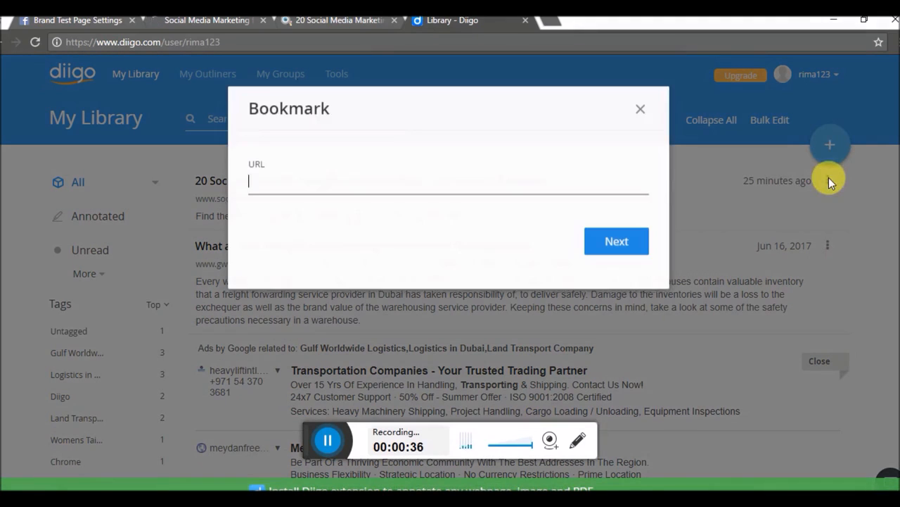
type("http://www.wordstream.com/social-media-marketing")
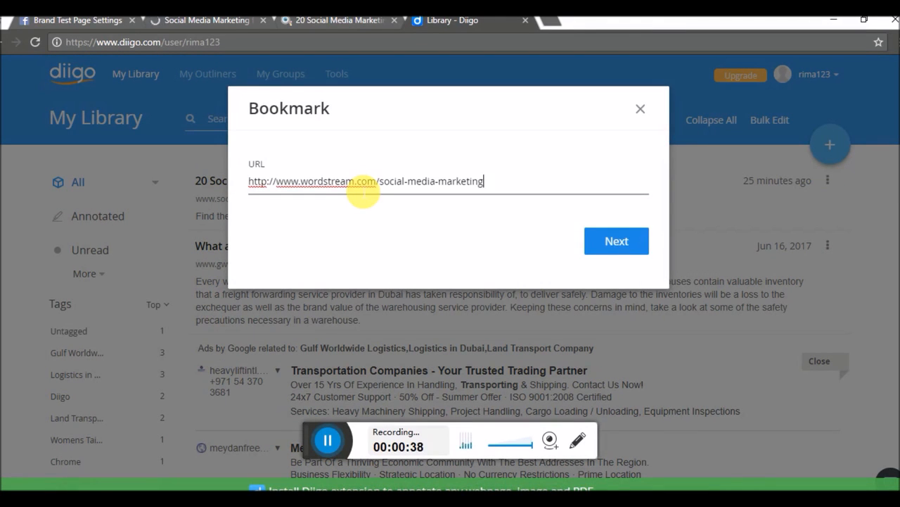
left_click(617, 241)
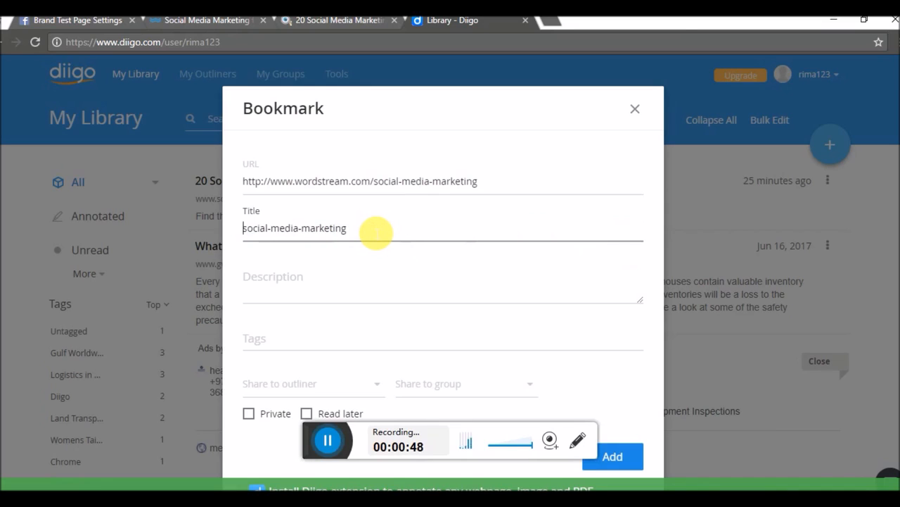
- Change the title to 'Best Social Media Marketing Tips You Should Not Miss' and start the description
type("Best")
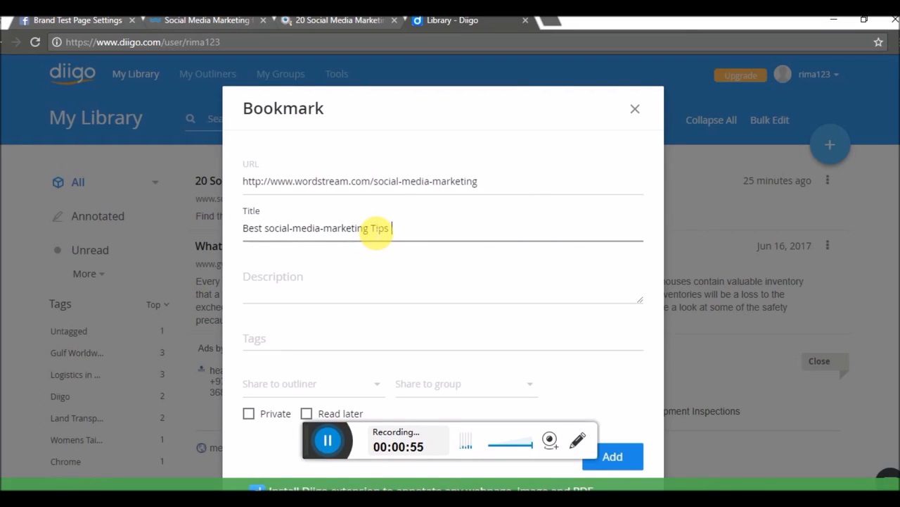
type("Y")
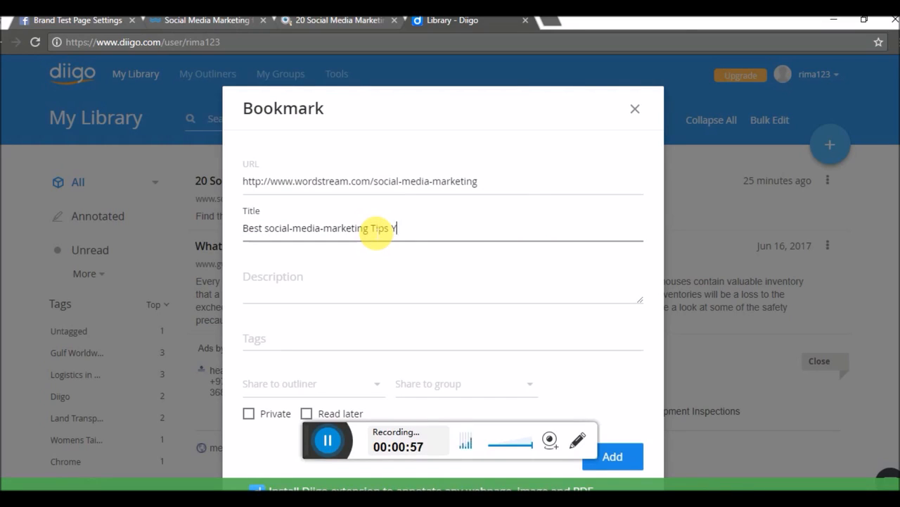
type("ou Should")
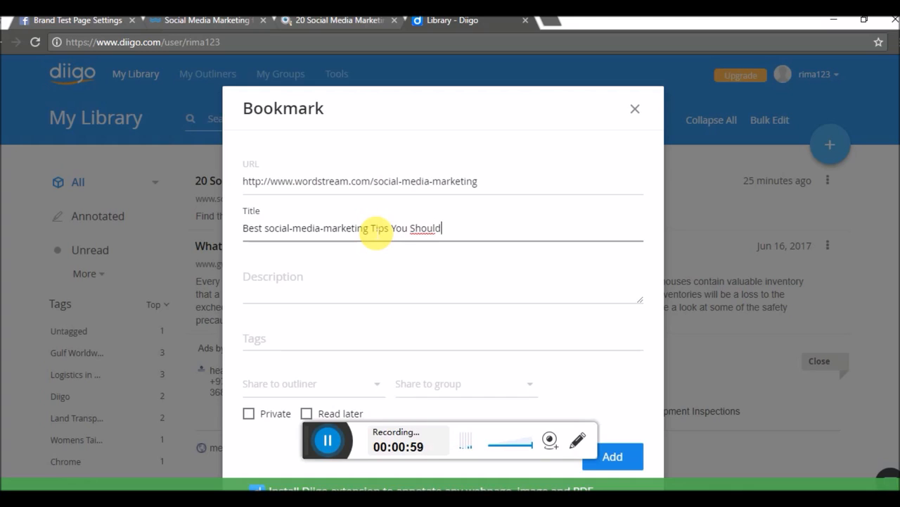
type("Not Miss")
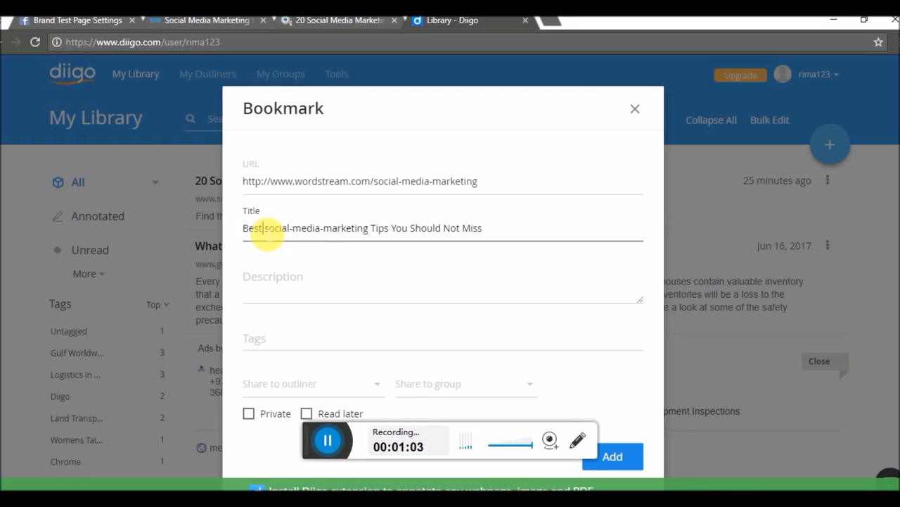
type("Social")
left_click(443, 283)
type("Find out the be")
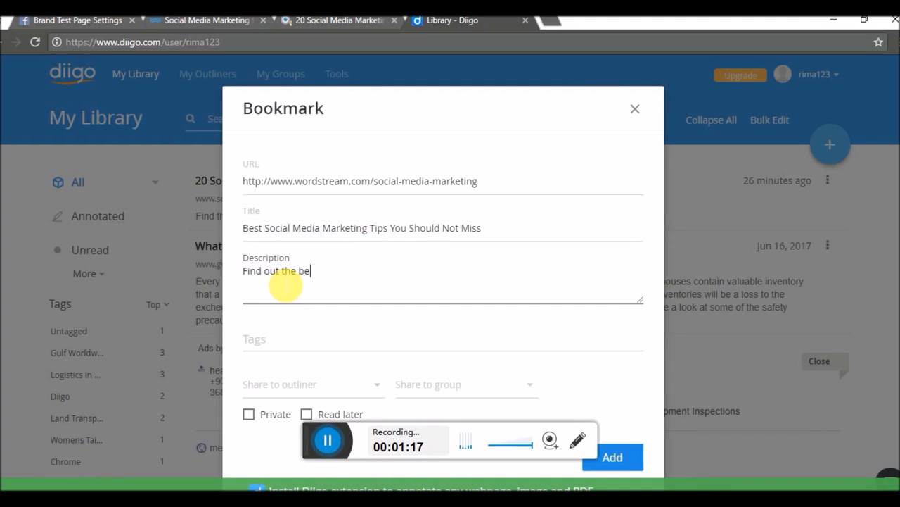
- Finish the description 'Find out the best social media marketing tips here and give your brand the best makeover!'
type("st social media marketi")
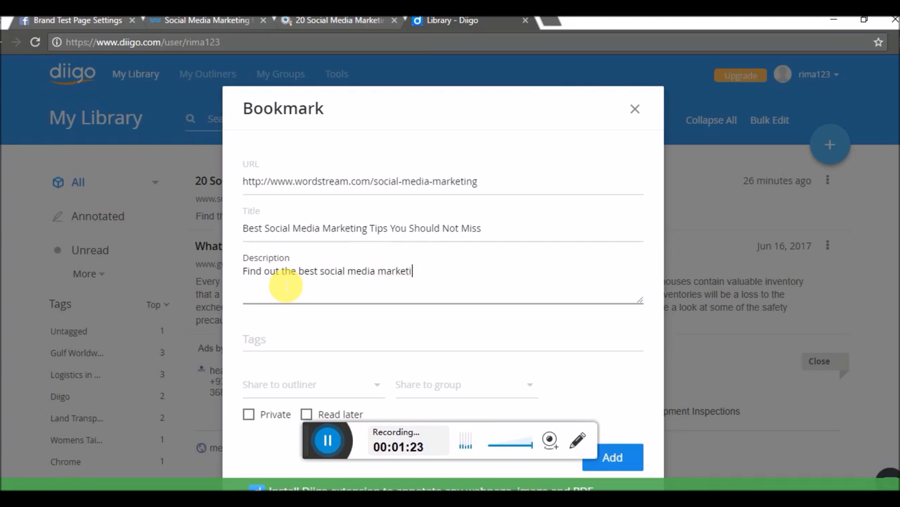
type("ng tips here and c")
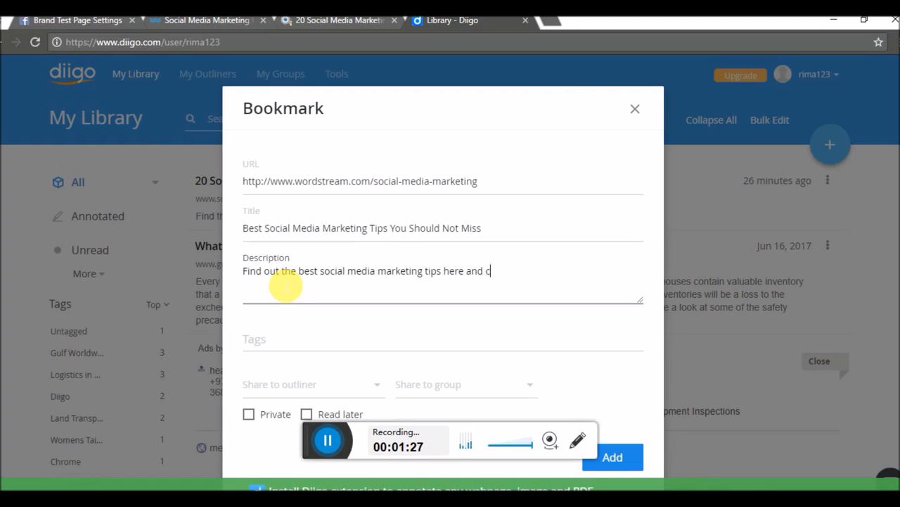
type("reate the breate")
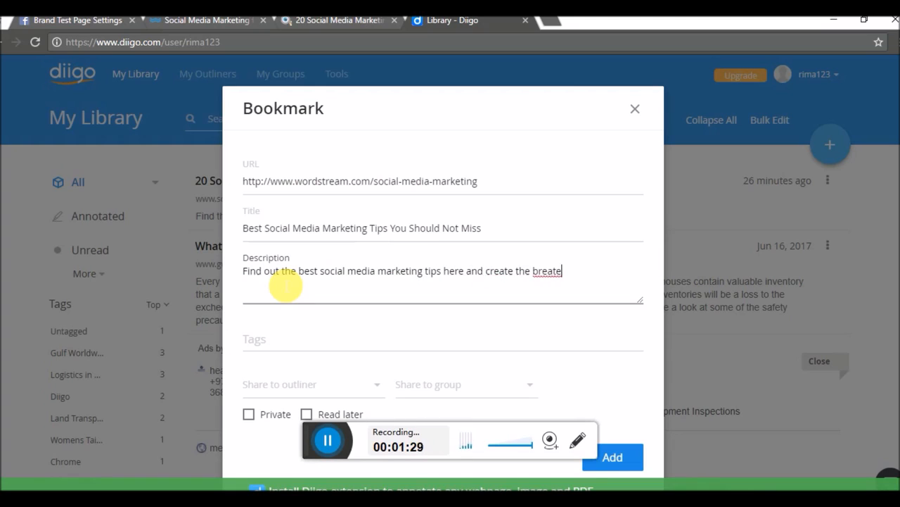
key("Backspace")
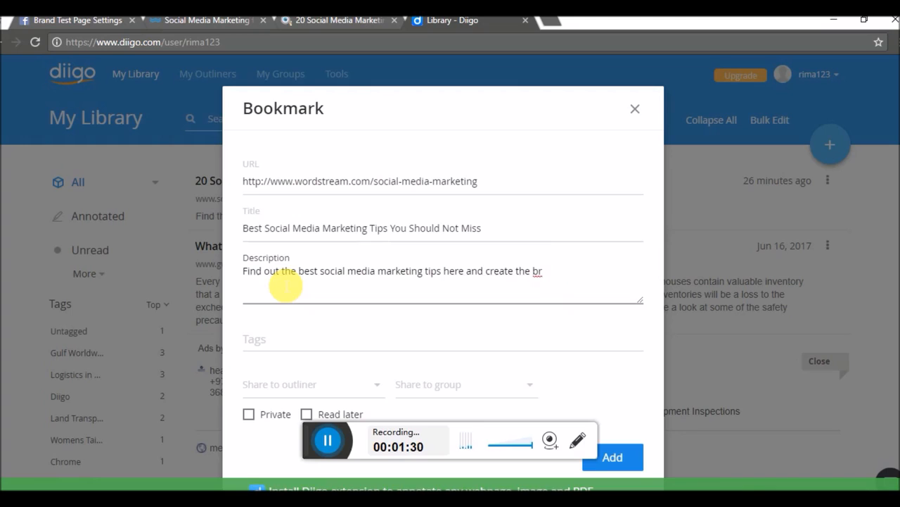
type("est")
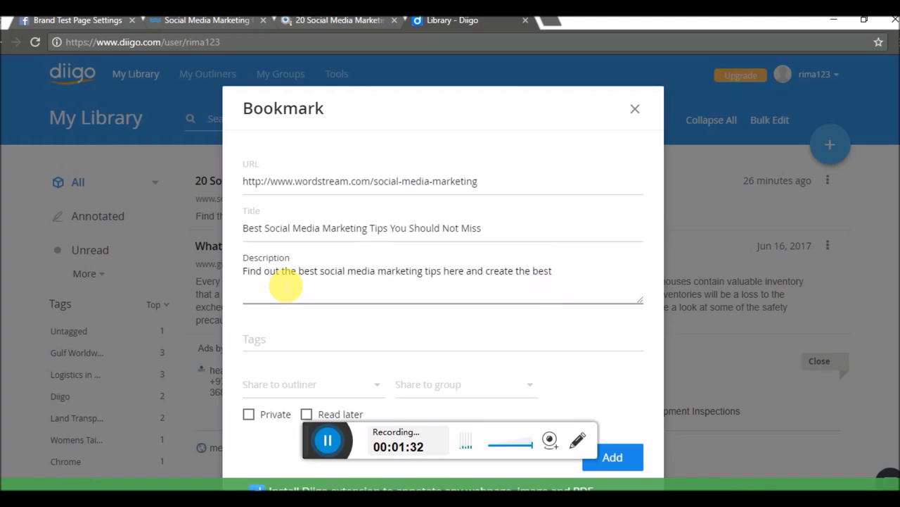
type("brand")
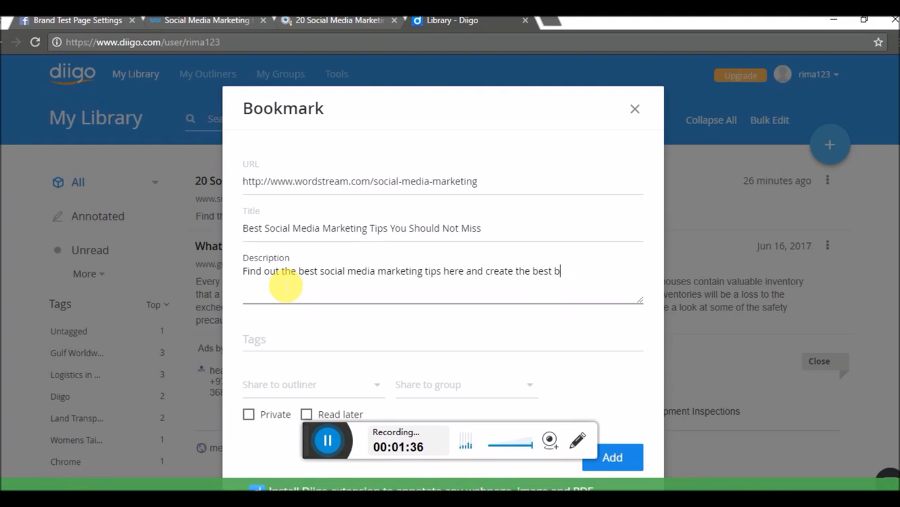
type("creat")
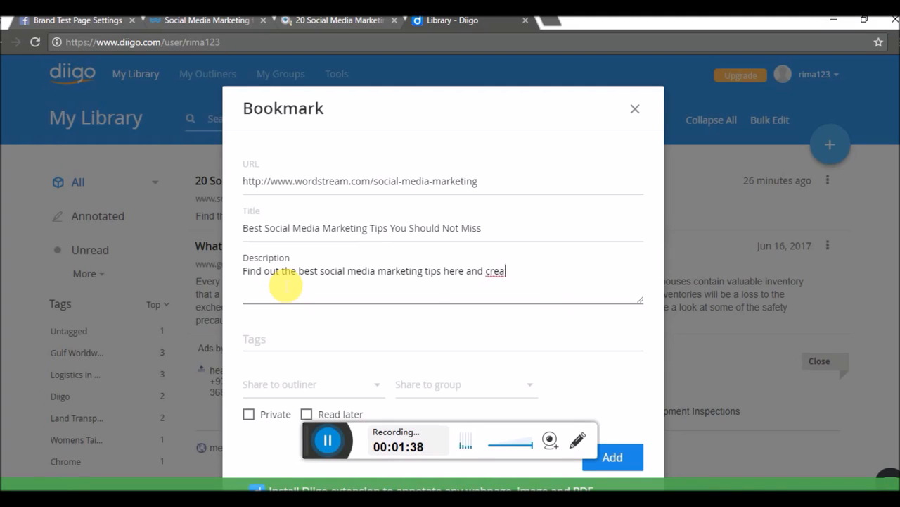
type("give your brand t")
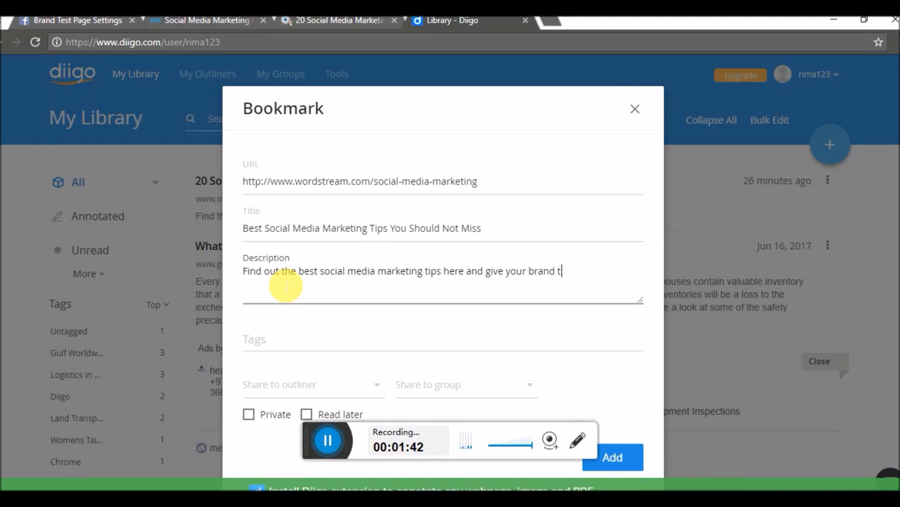
type("he best make")
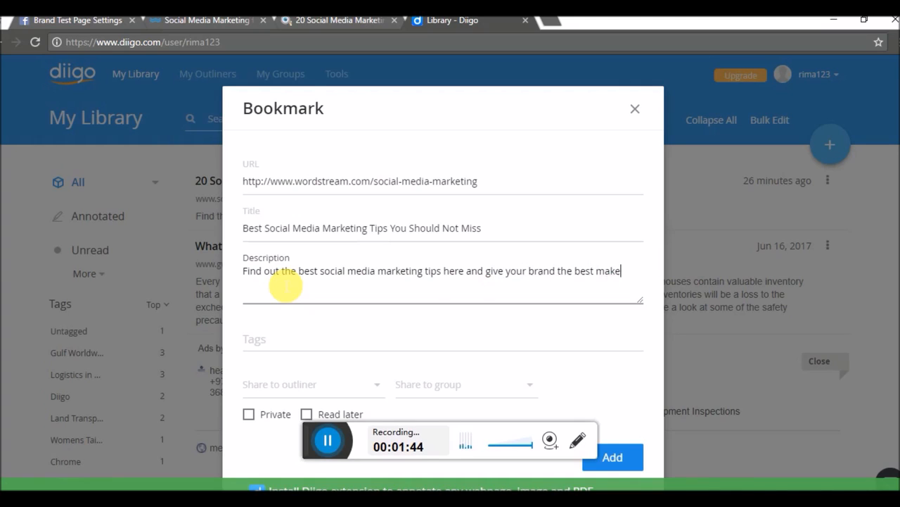
type("over")
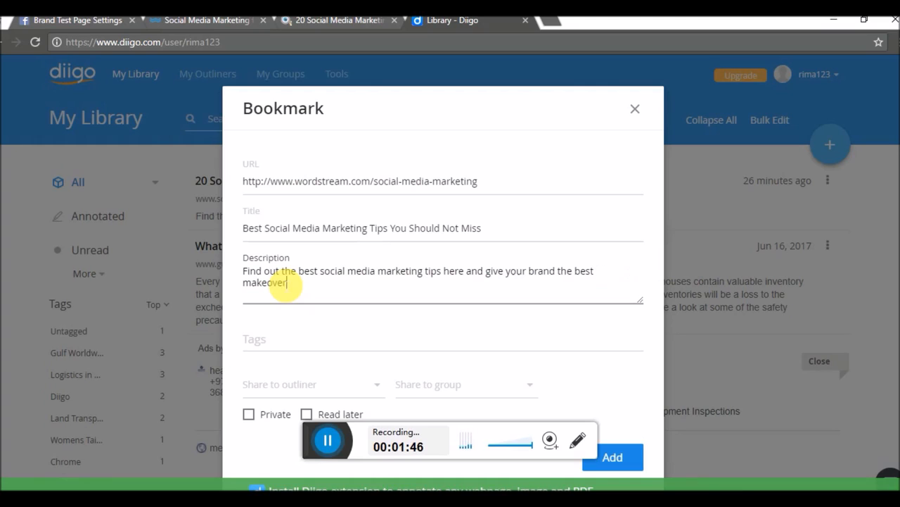
left_click(295, 338)
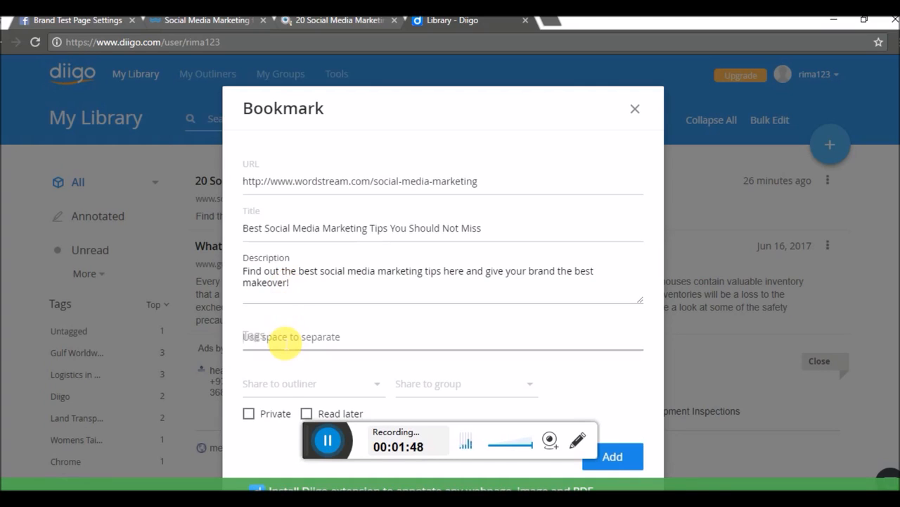
- Add tags socialmediamarketing and bestsocialmediamarketingtips, then save the bookmark
type("social")
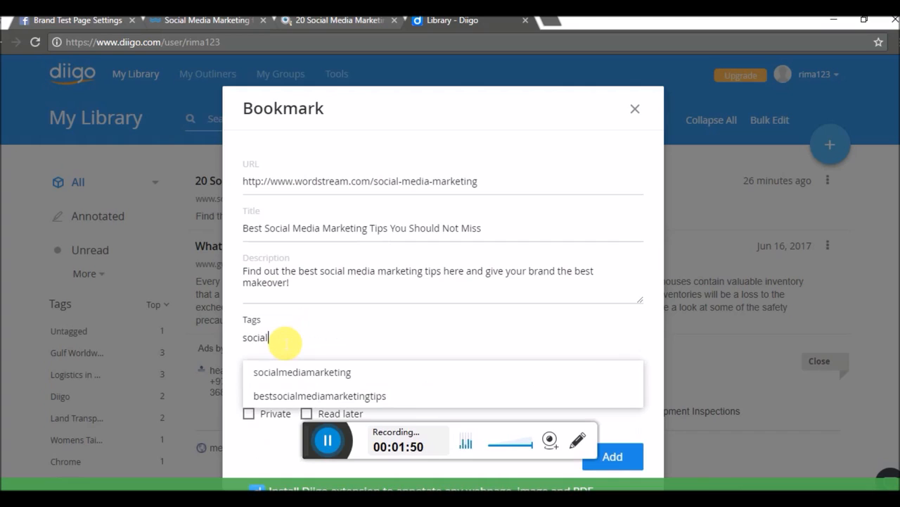
left_click(300, 372)
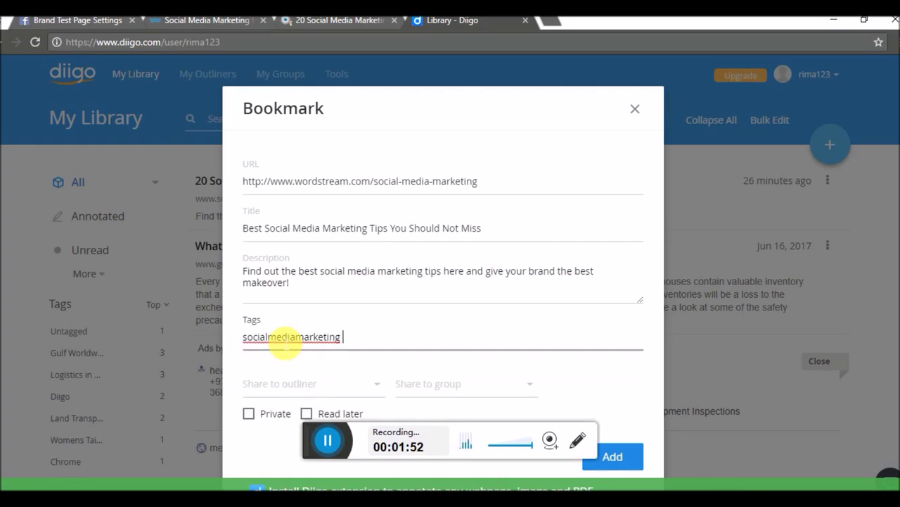
type("bestsocialmediamarketingtips")
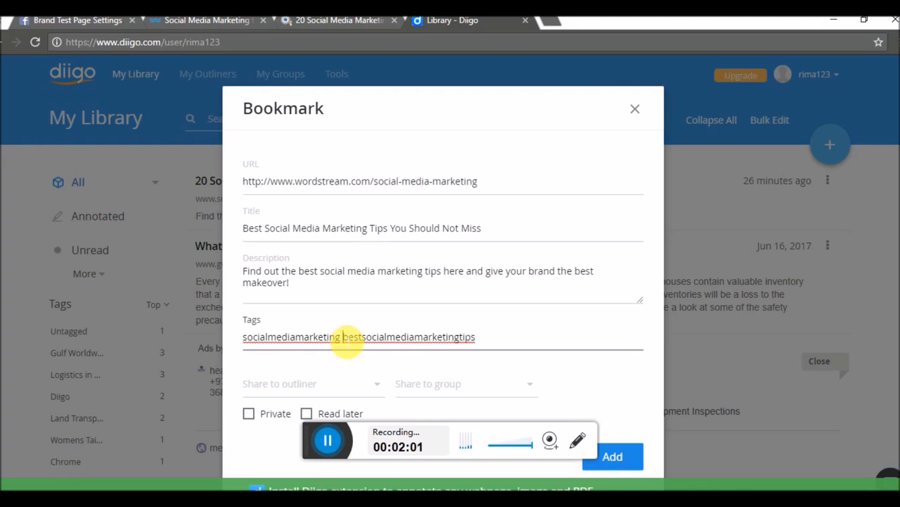
mouse_move(666, 352)
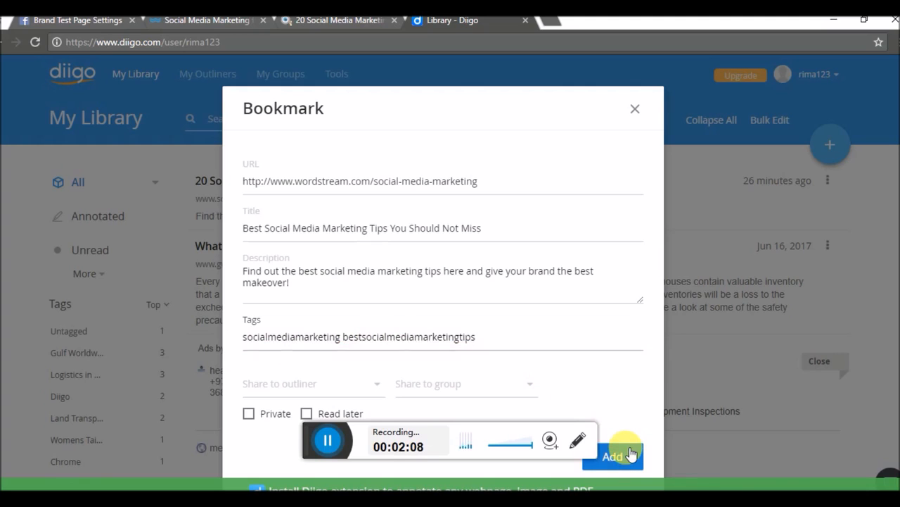
left_click(616, 457)
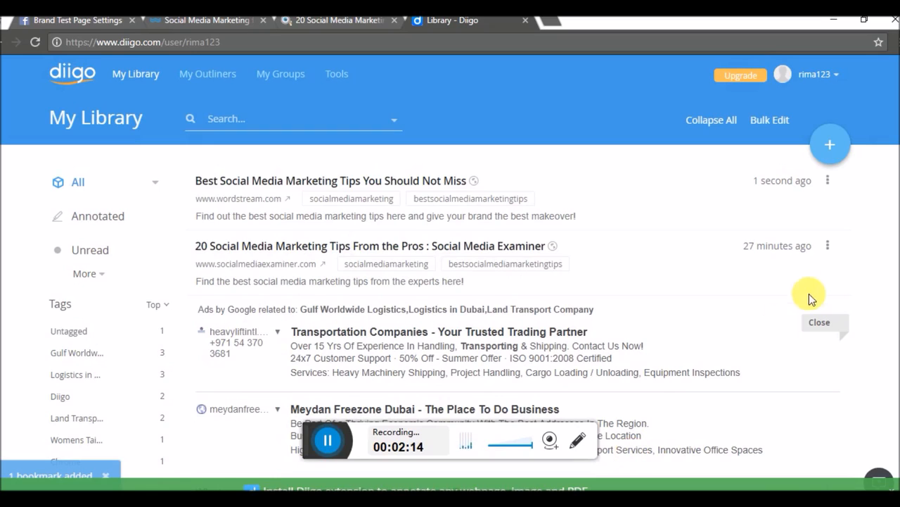
left_click(828, 180)
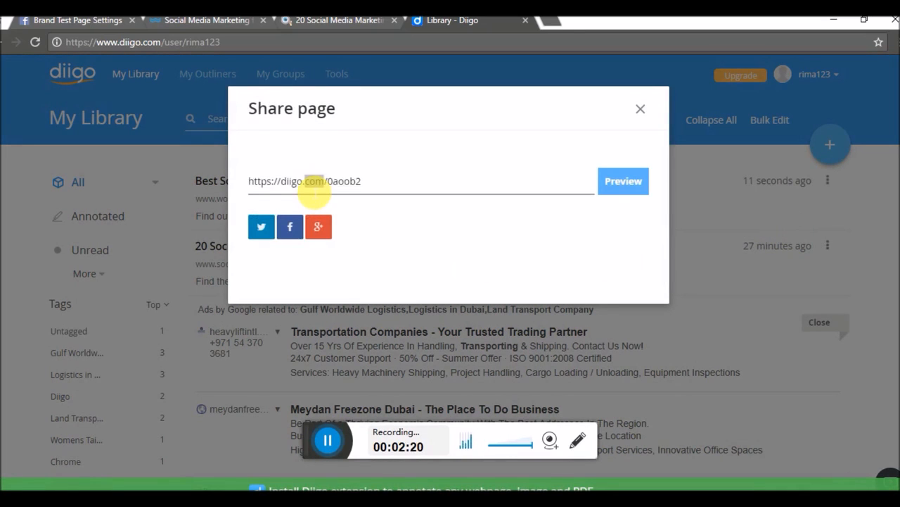
triple_click(306, 181)
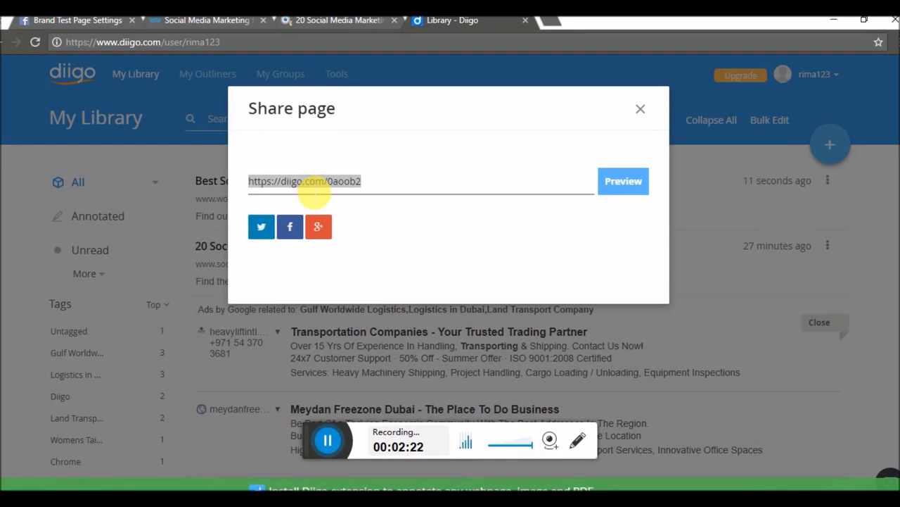
mouse_move(275, 216)
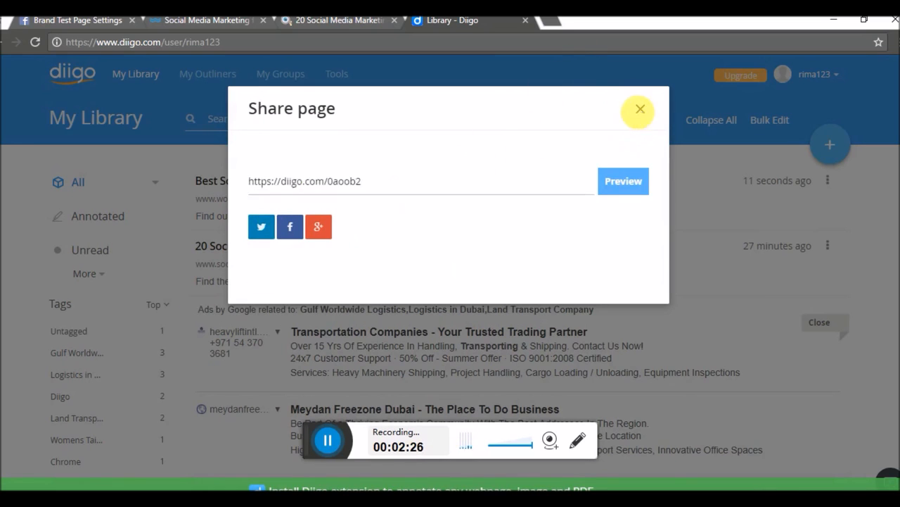
left_click(639, 110)
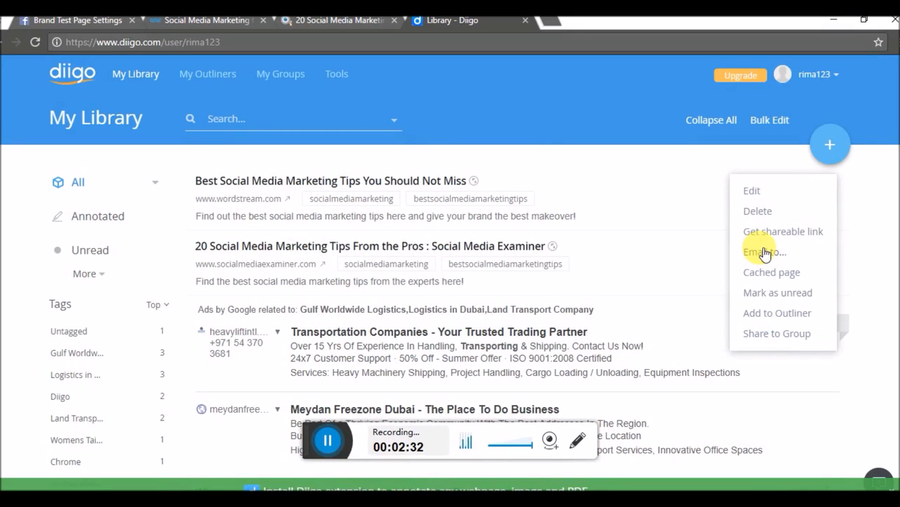
mouse_move(760, 256)
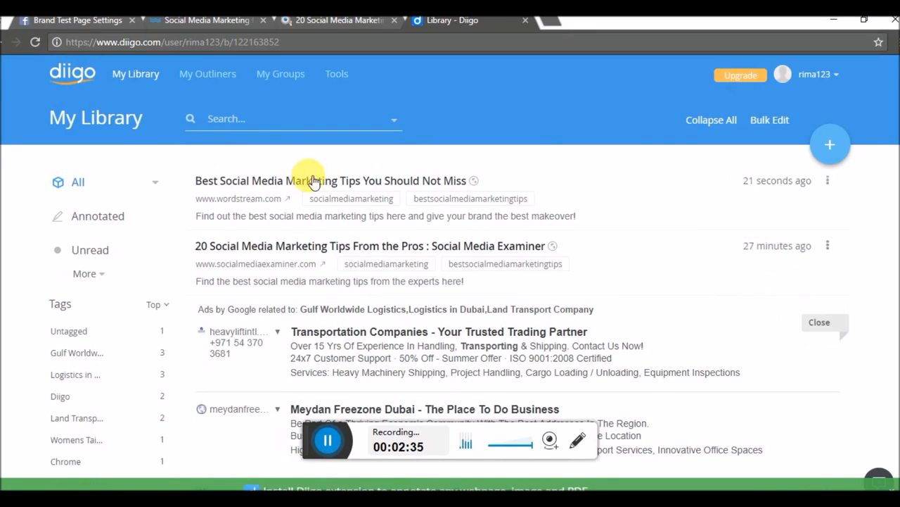
- Open the Best Social Media Marketing Tips bookmark in Diigo's reader view
left_click(313, 180)
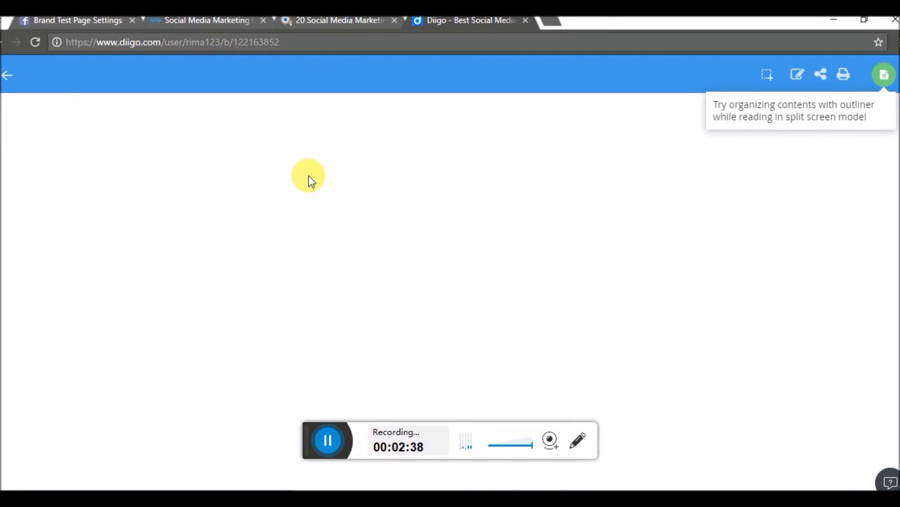